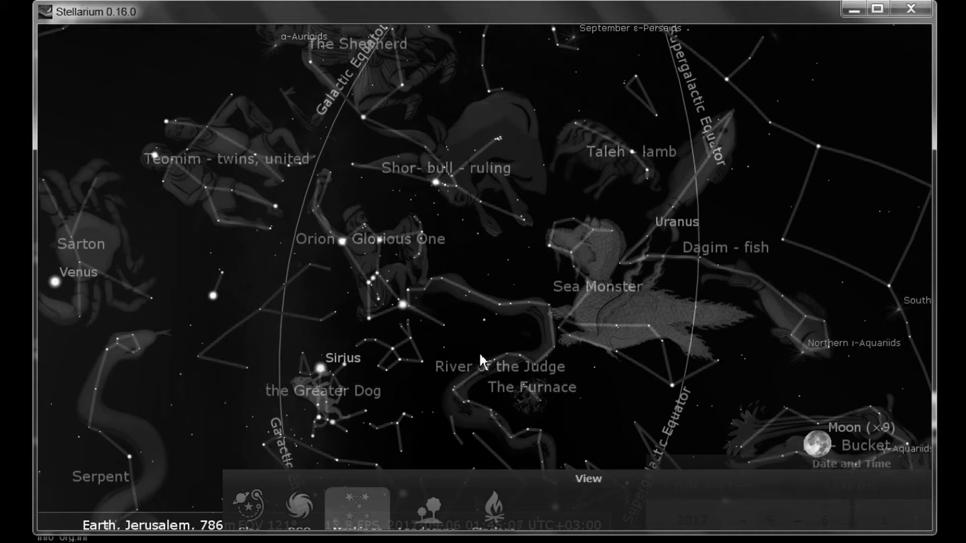
pyautogui.moveTo(482, 344)
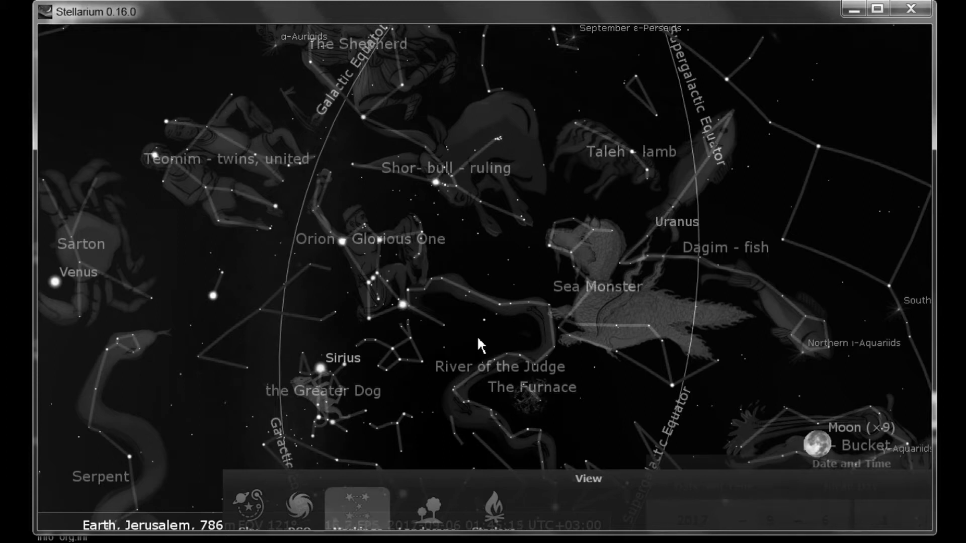
pyautogui.moveTo(234, 327)
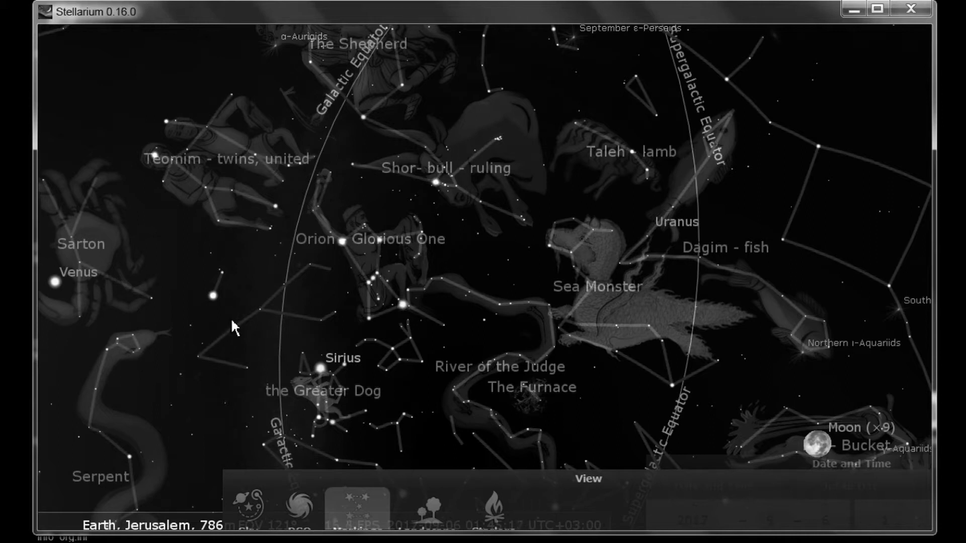
pyautogui.moveTo(61, 416)
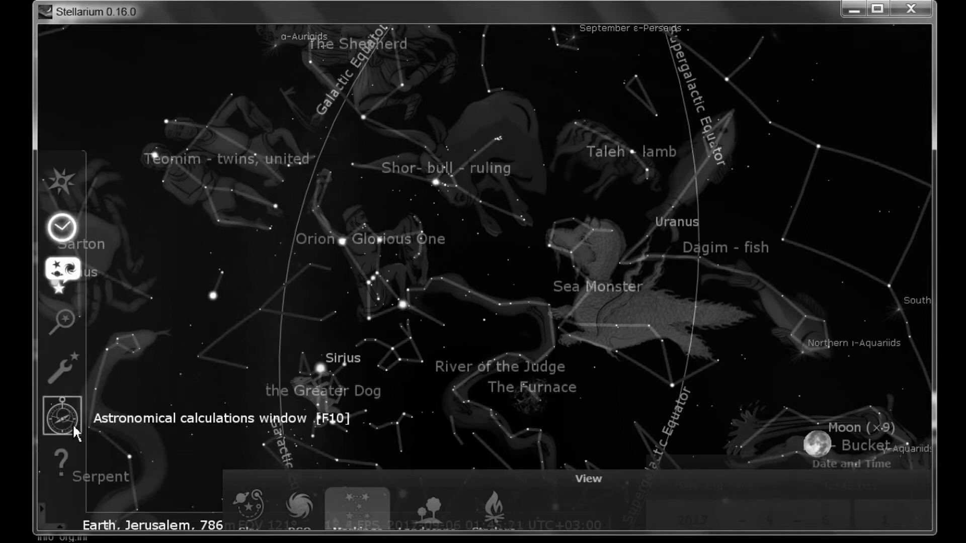
# Step: Open Astronomical Calculations and update positions for 2018-01-06 with magnitude limit 10
pyautogui.click(62, 416)
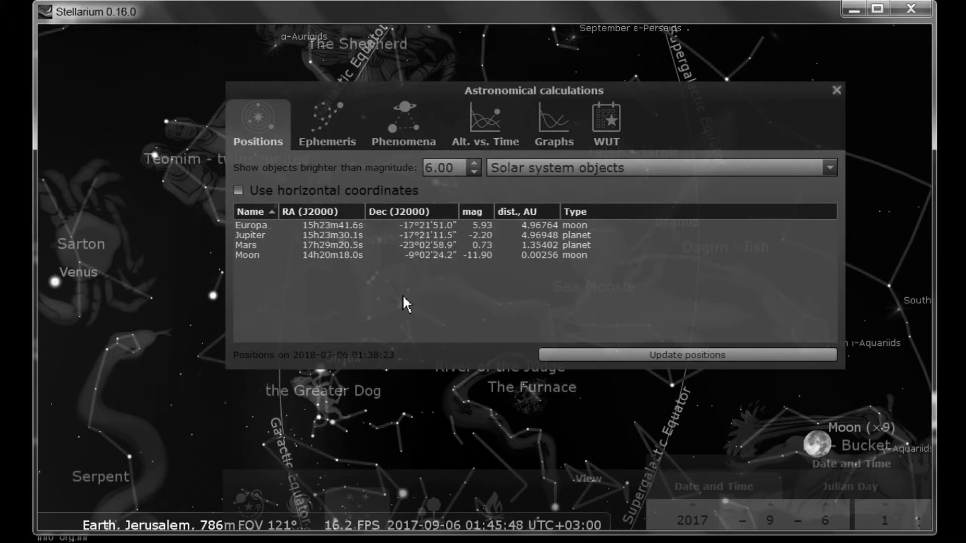
pyautogui.moveTo(404, 302)
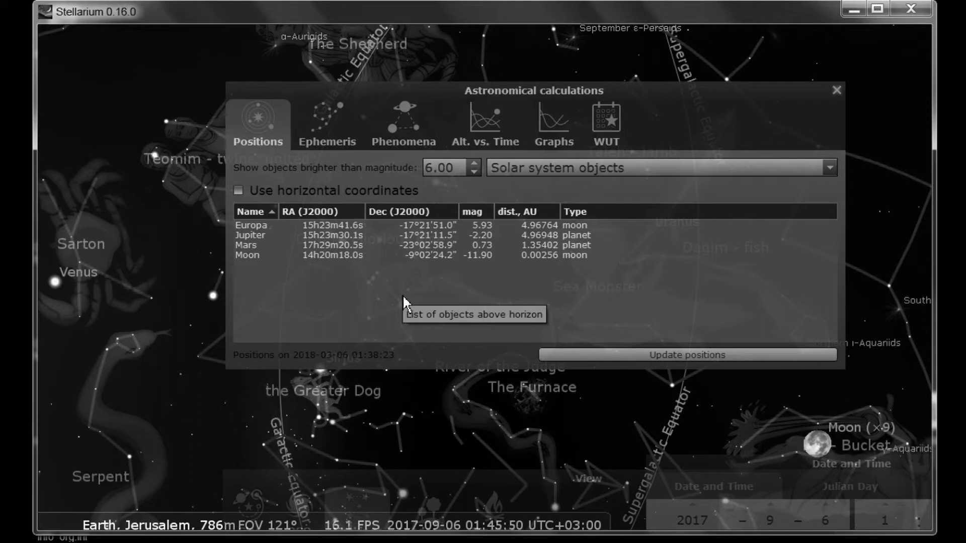
pyautogui.moveTo(346, 297)
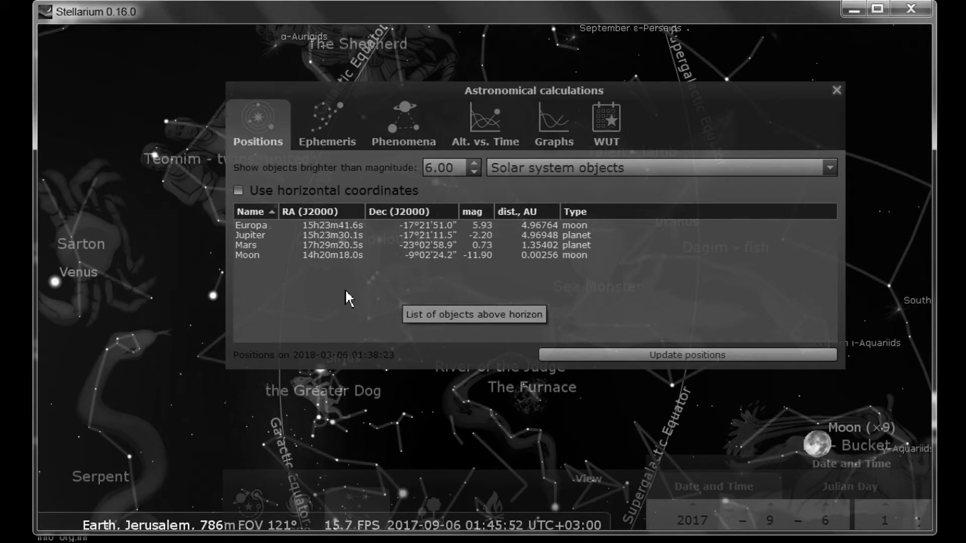
pyautogui.moveTo(302, 296)
pyautogui.write('10')
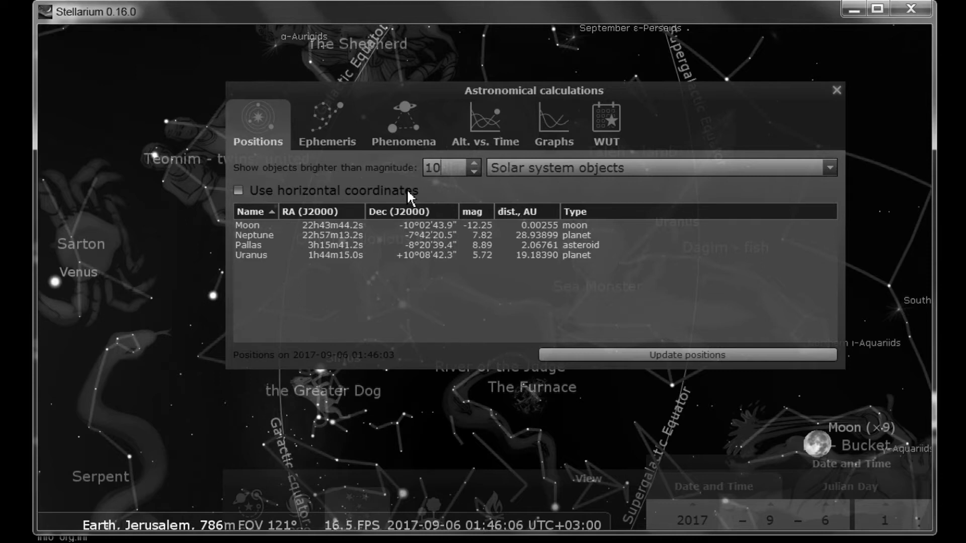
pyautogui.moveTo(450, 278)
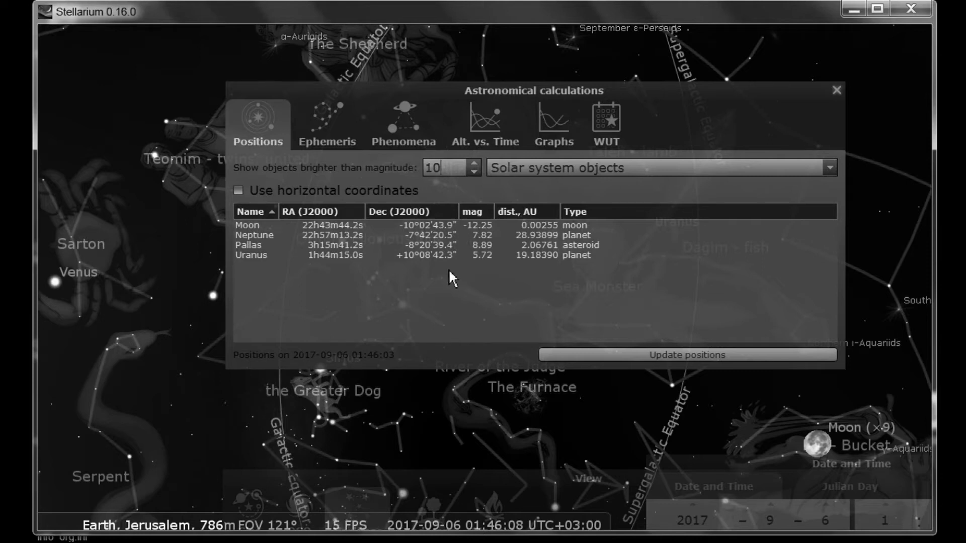
pyautogui.moveTo(434, 308)
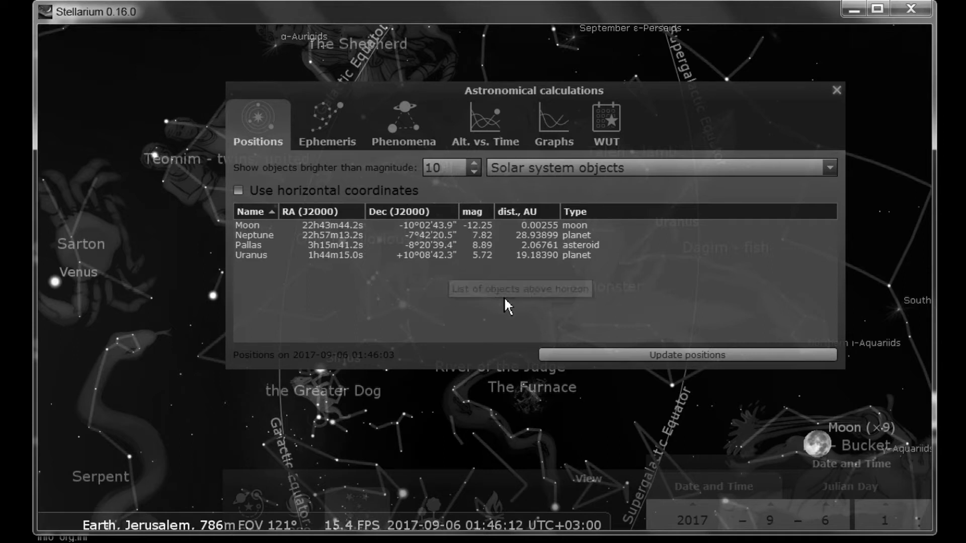
pyautogui.moveTo(505, 305)
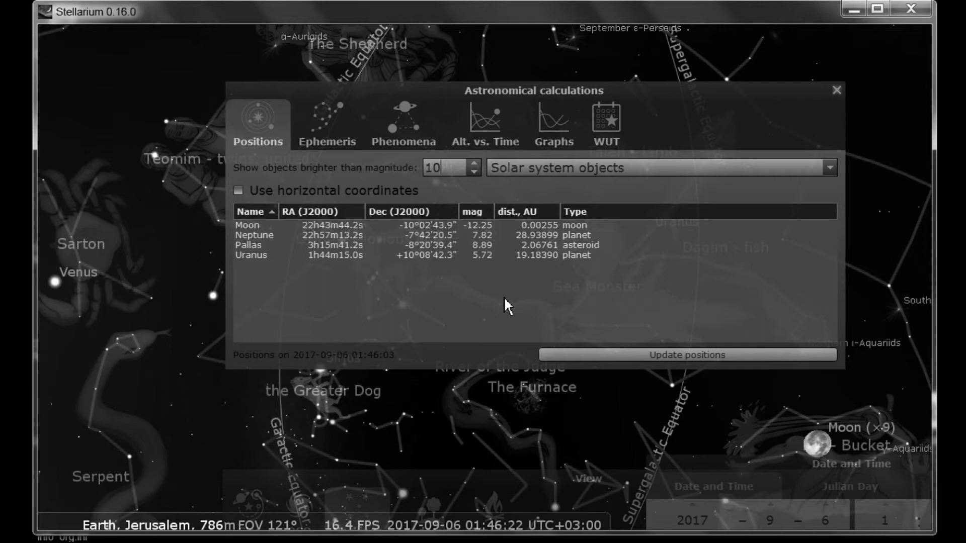
pyautogui.moveTo(561, 284)
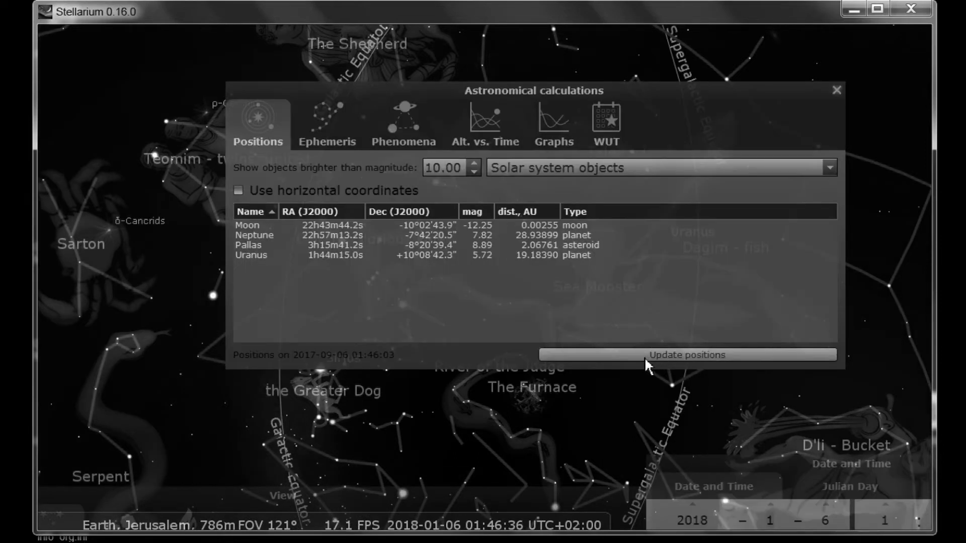
pyautogui.click(686, 355)
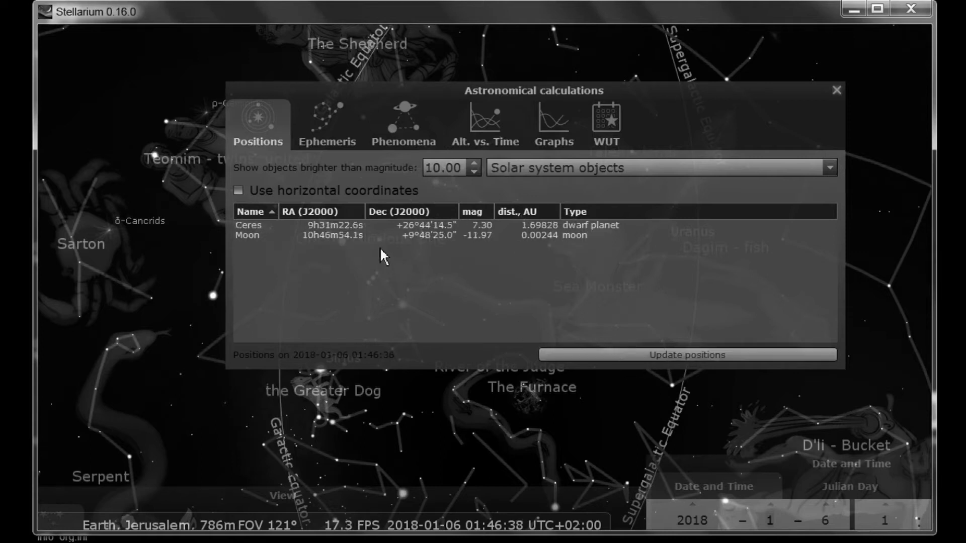
pyautogui.moveTo(376, 330)
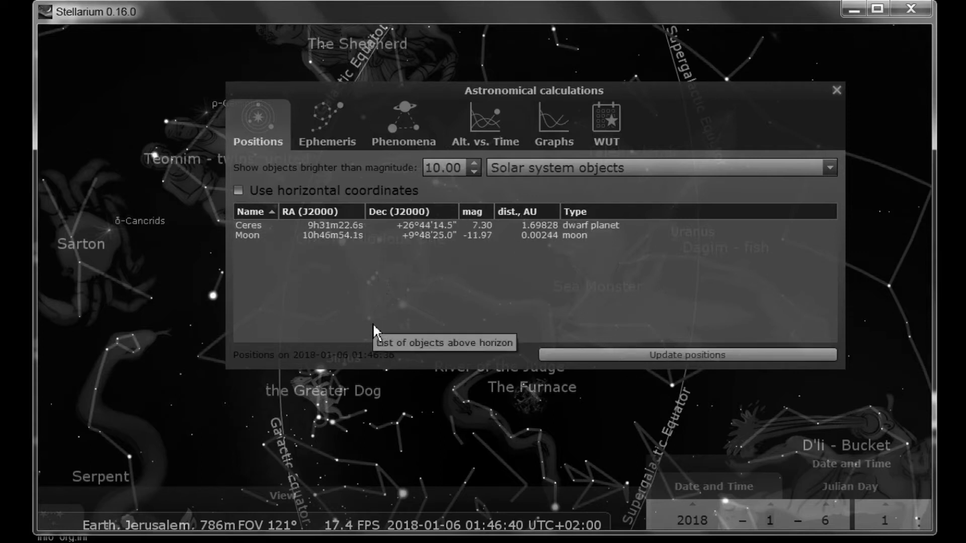
pyautogui.moveTo(728, 152)
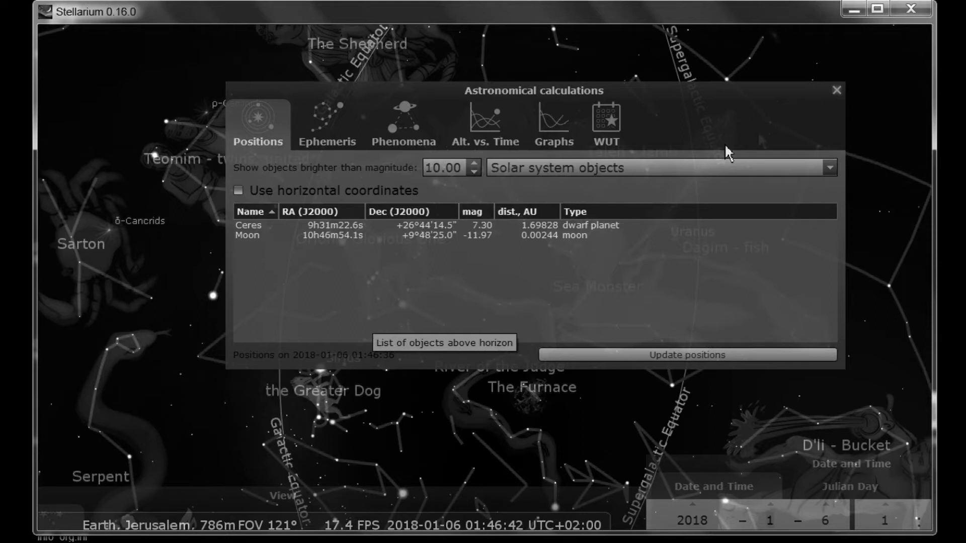
# Step: Close the Astronomical Calculations window to return to the sky view
pyautogui.click(836, 90)
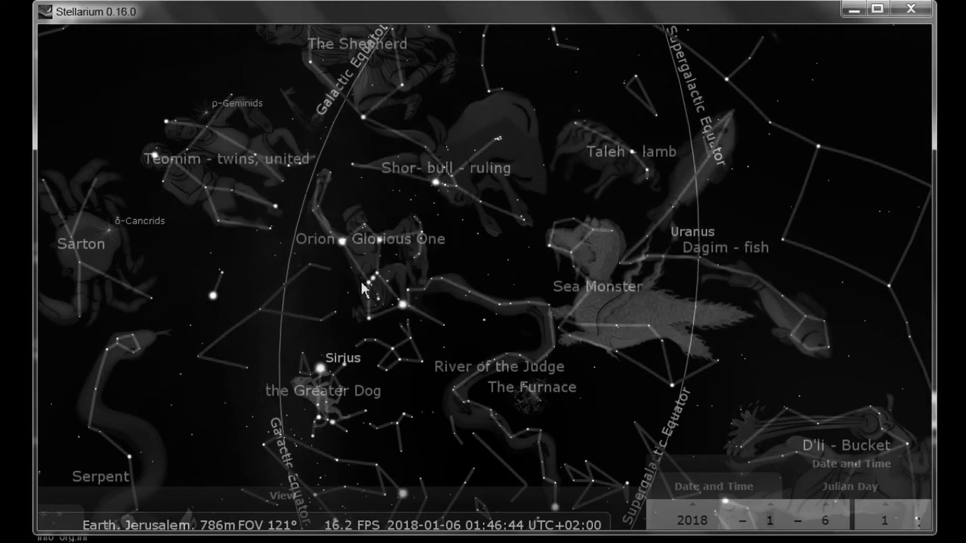
pyautogui.moveTo(61, 272)
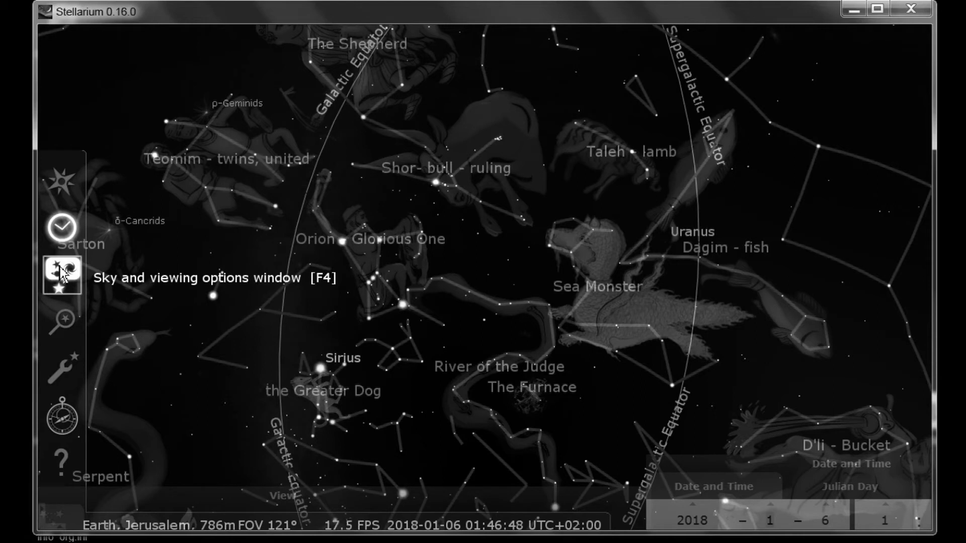
pyautogui.moveTo(392, 496)
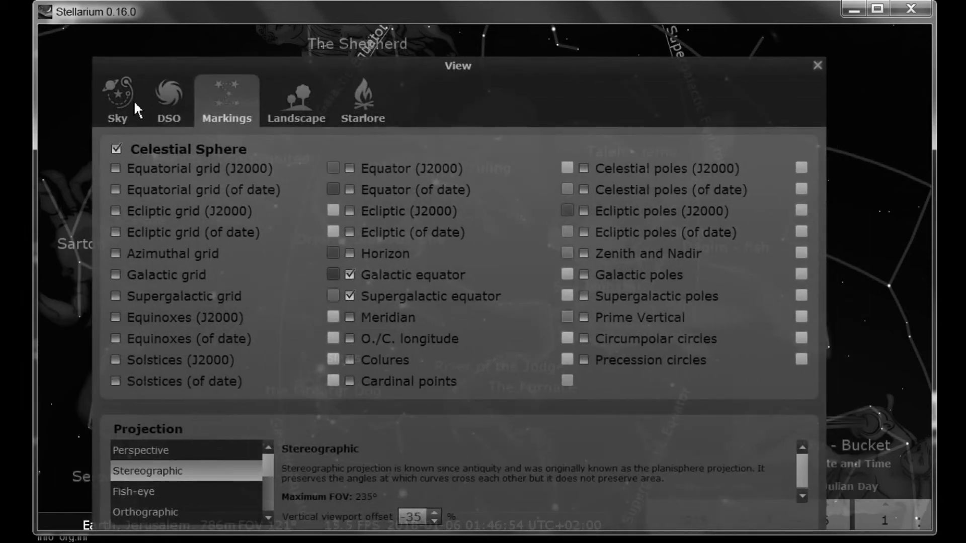
# Step: Switch the View window to the Sky tab showing Stars, Sky and Solar System settings
pyautogui.click(116, 99)
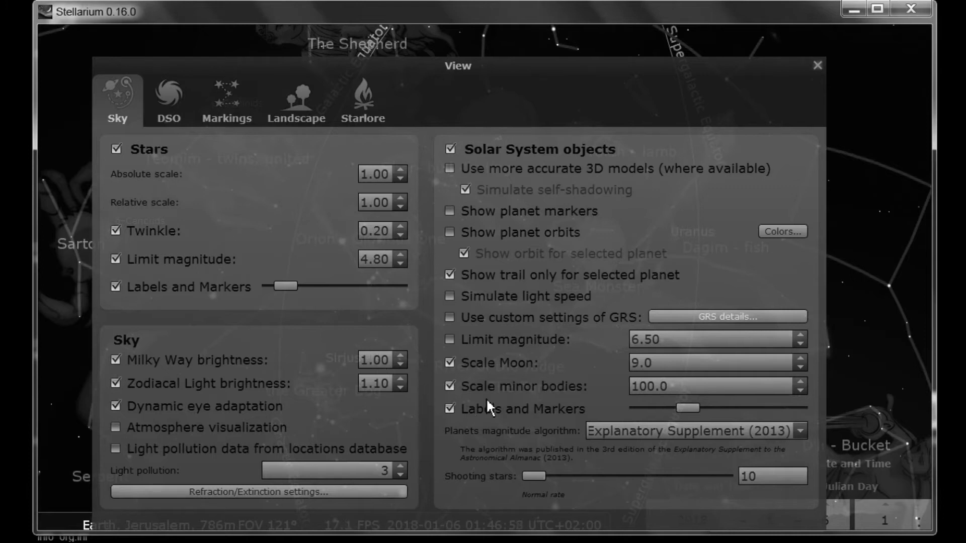
pyautogui.moveTo(534, 393)
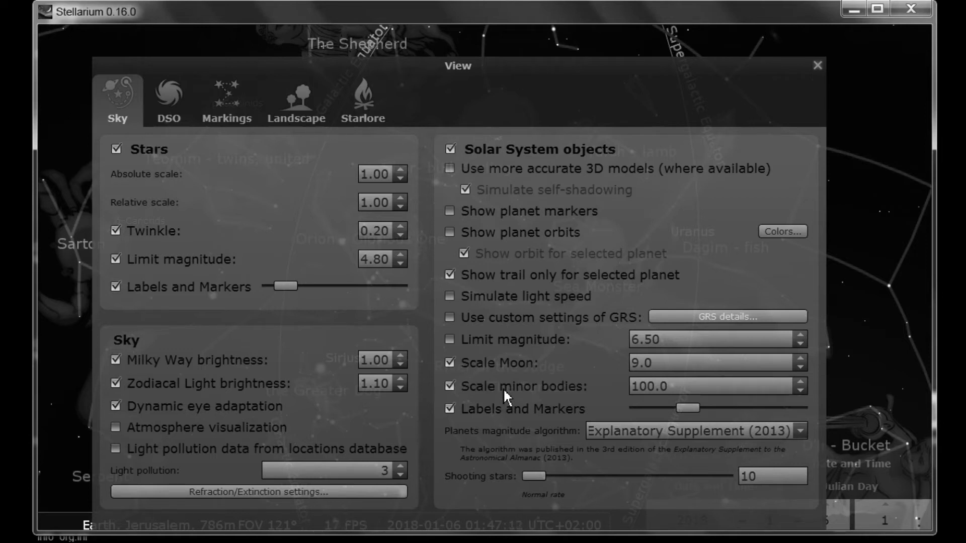
pyautogui.moveTo(708, 406)
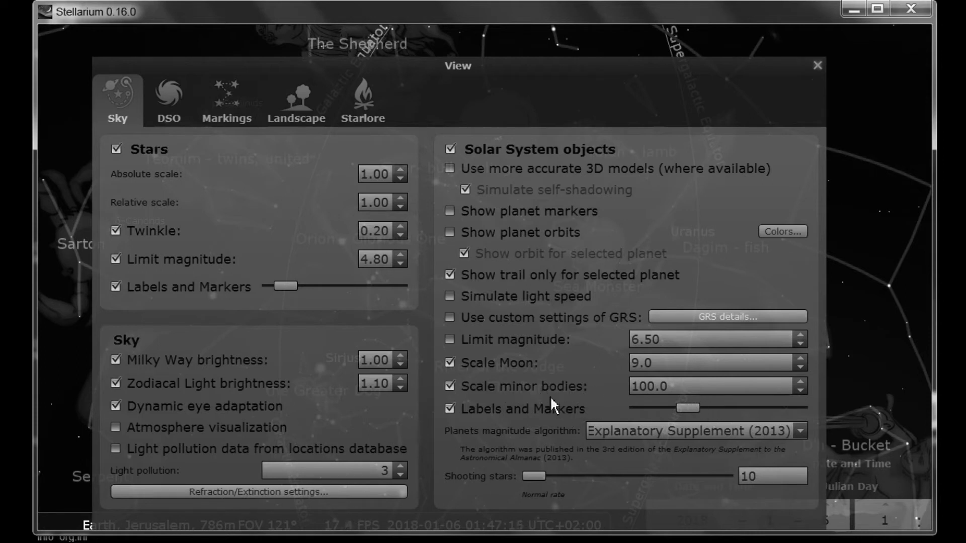
pyautogui.moveTo(681, 221)
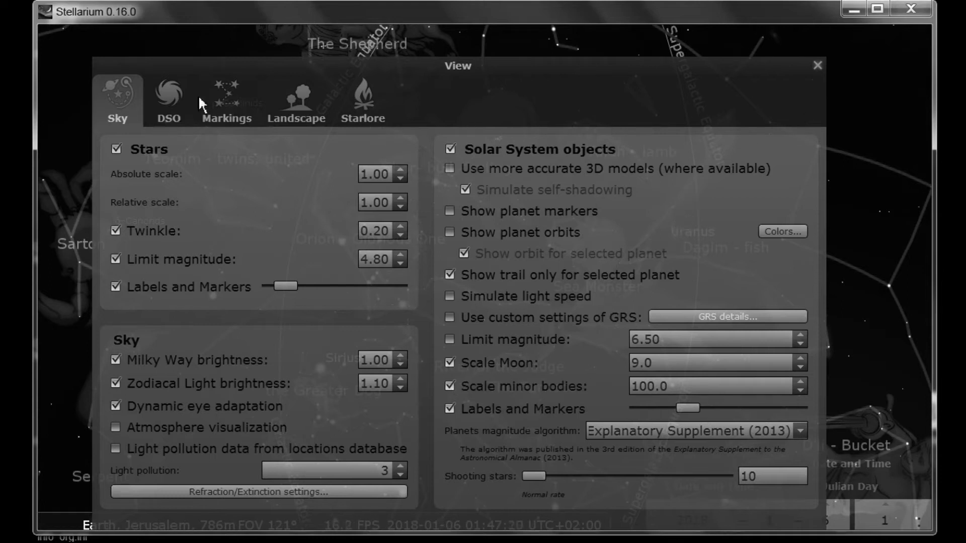
pyautogui.click(226, 99)
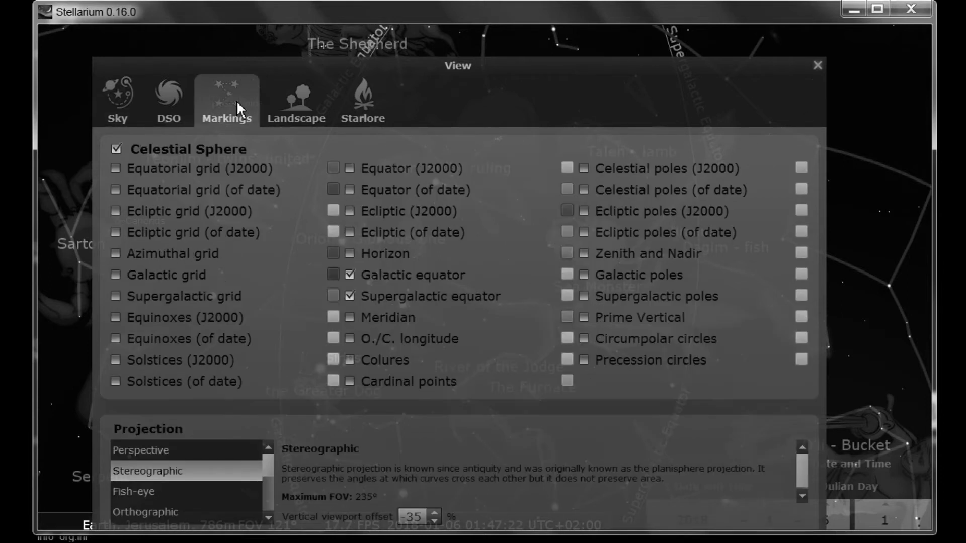
pyautogui.moveTo(331, 176)
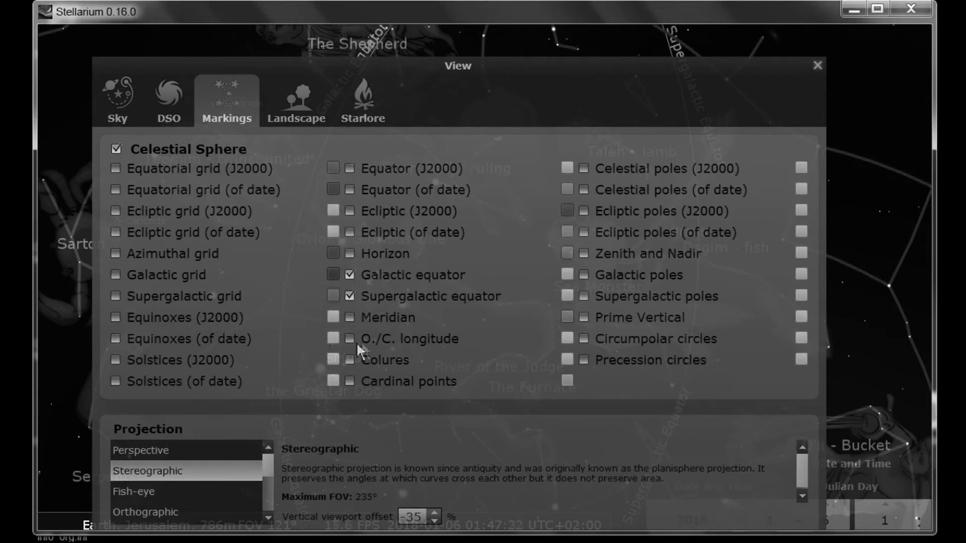
pyautogui.moveTo(330, 347)
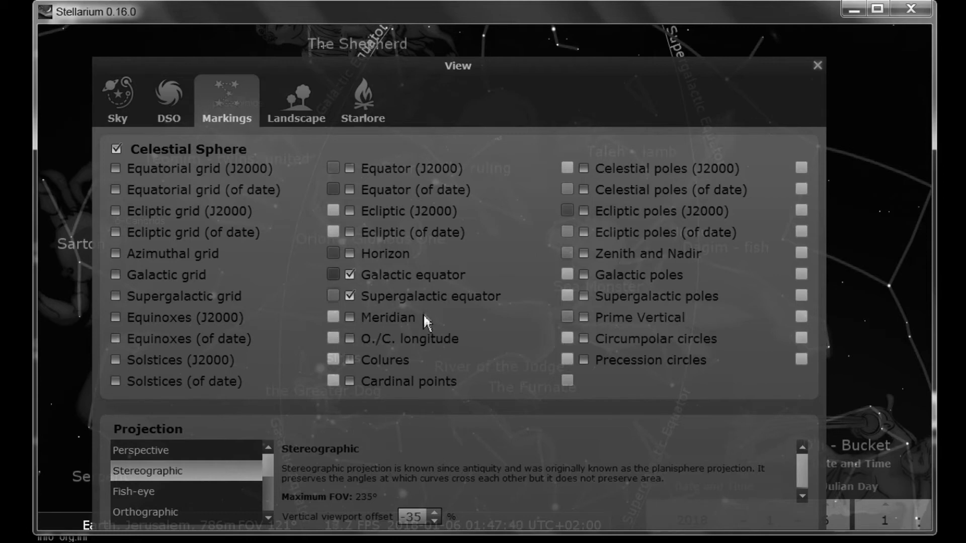
pyautogui.moveTo(412, 302)
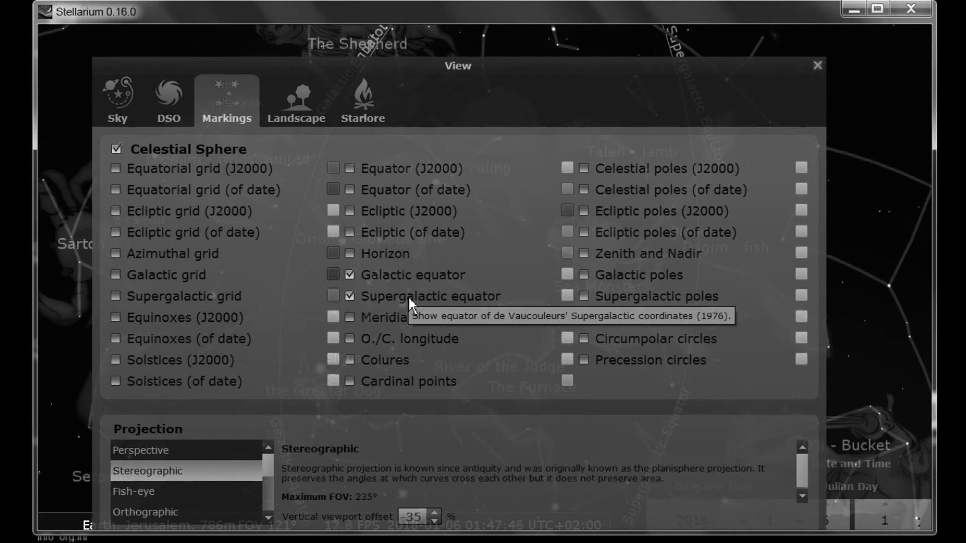
pyautogui.moveTo(465, 317)
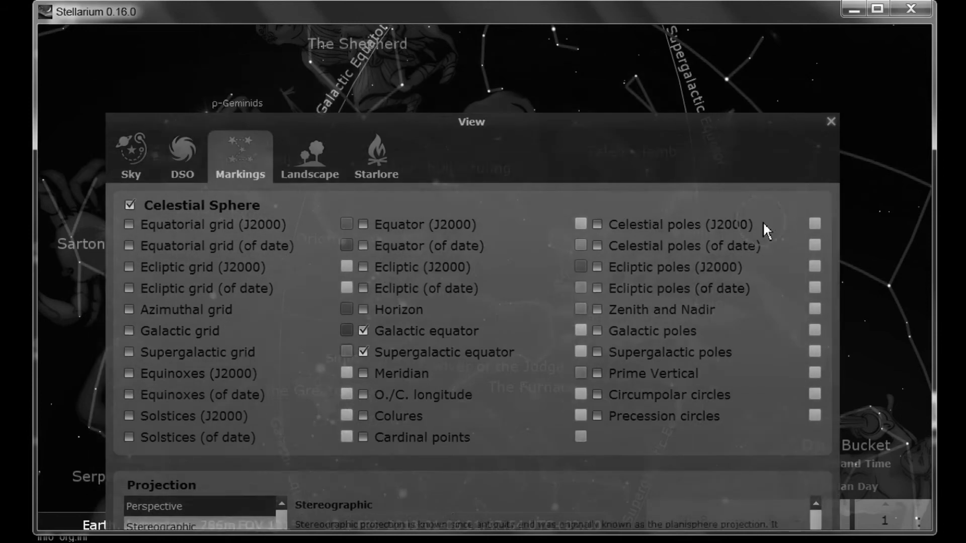
# Step: Close the View window to see the galactic and supergalactic equator lines
pyautogui.click(830, 121)
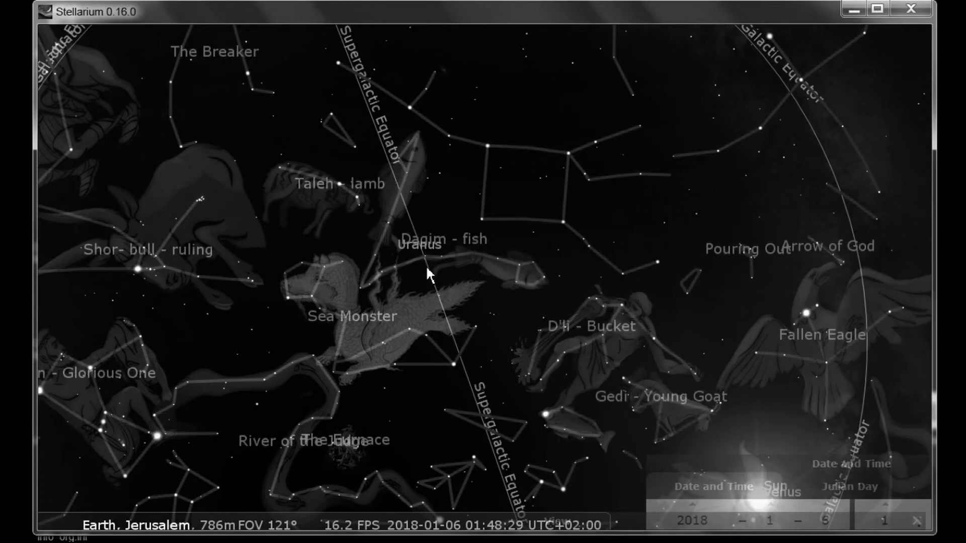
pyautogui.moveTo(348, 277)
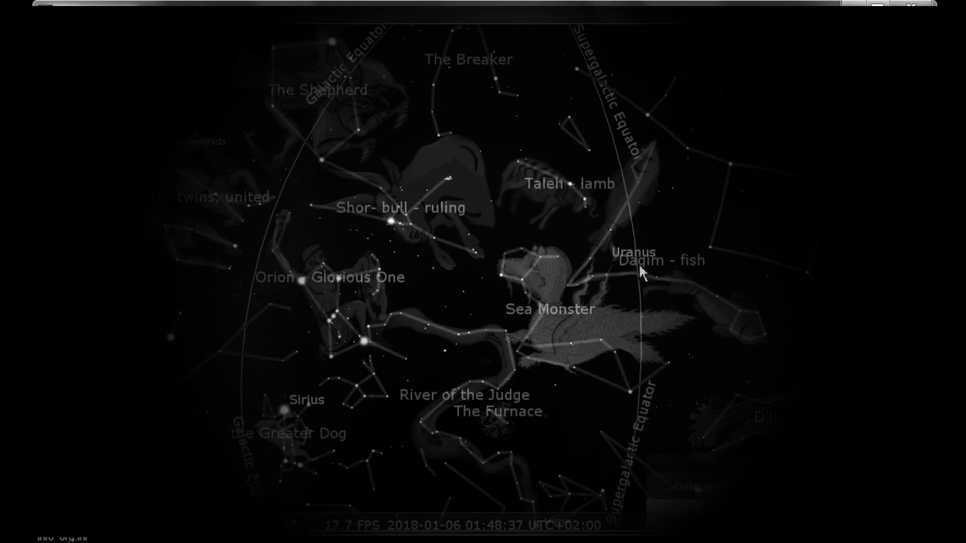
pyautogui.moveTo(424, 441)
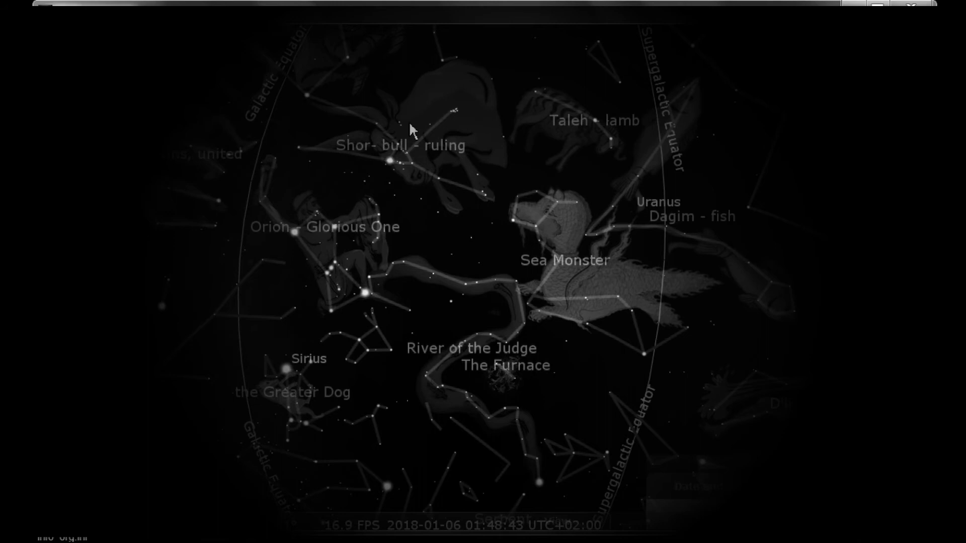
pyautogui.moveTo(400, 157)
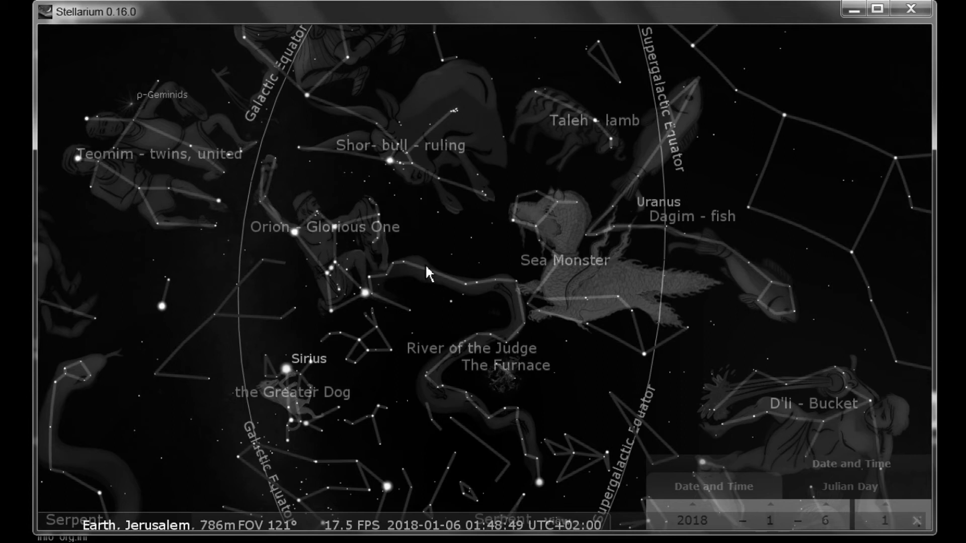
pyautogui.moveTo(513, 227)
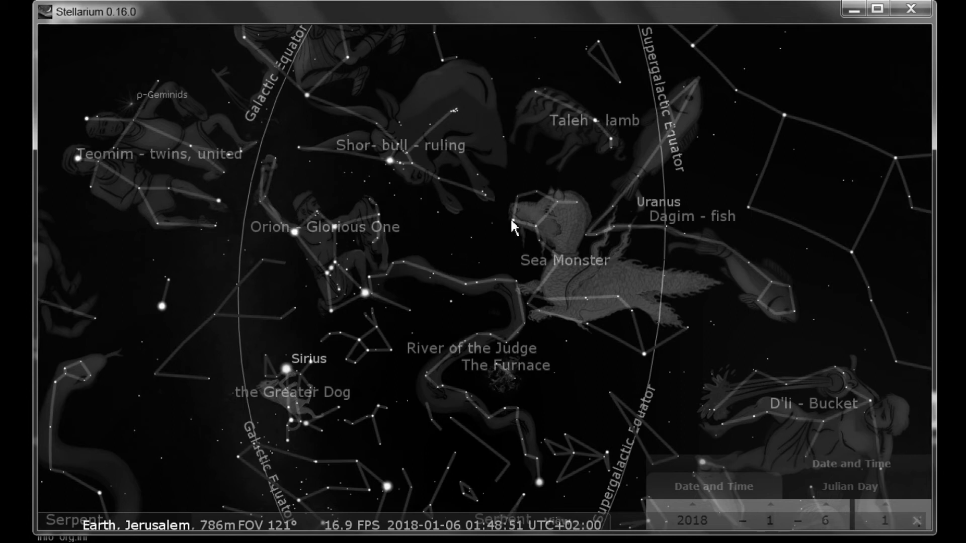
pyautogui.moveTo(649, 186)
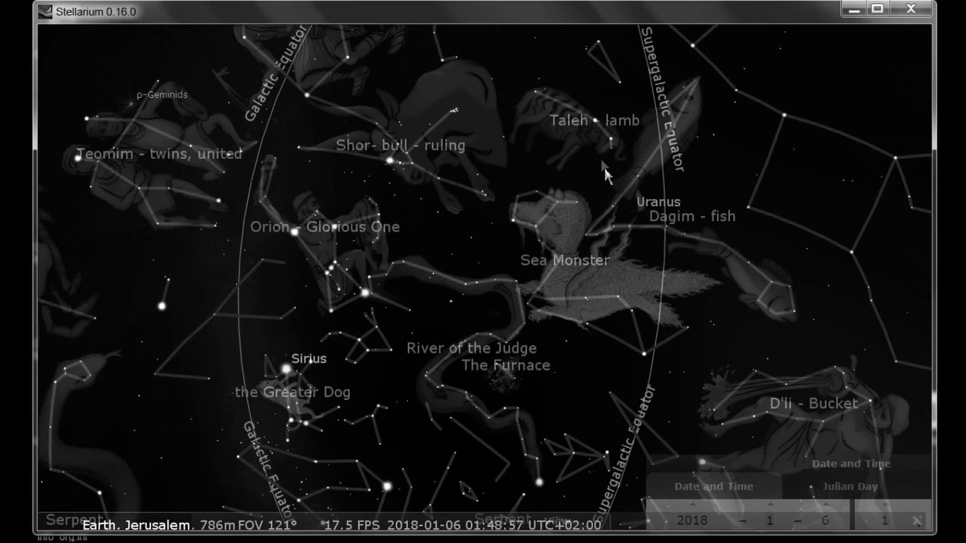
pyautogui.moveTo(584, 163)
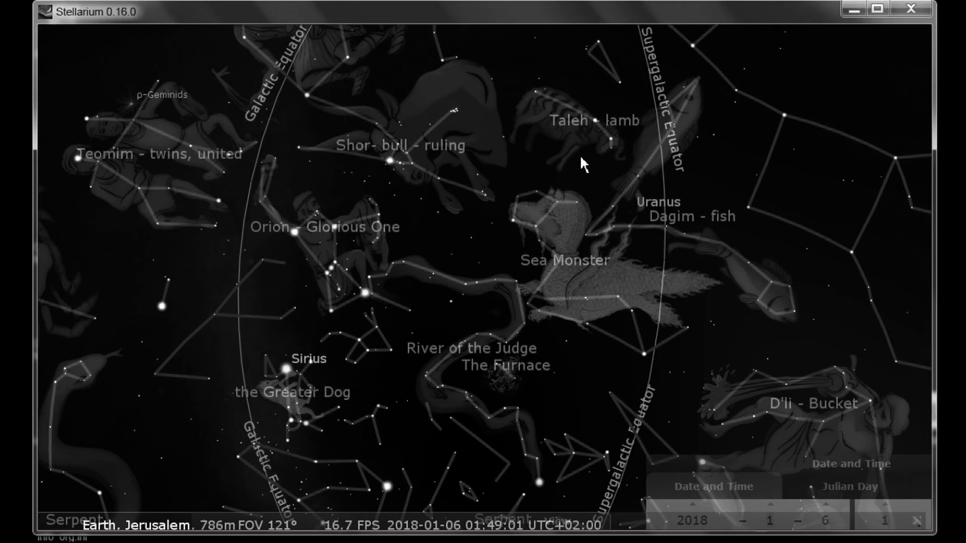
pyautogui.moveTo(431, 195)
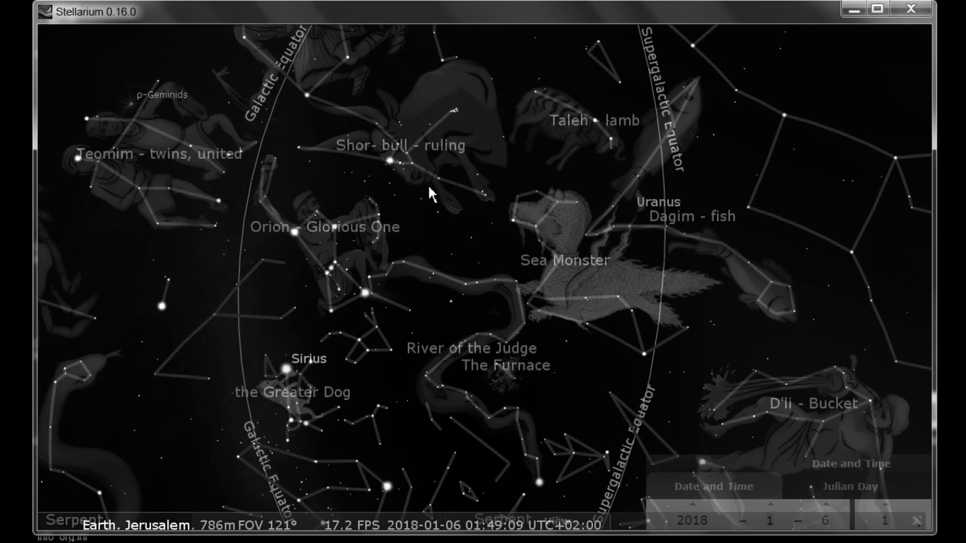
pyautogui.moveTo(338, 294)
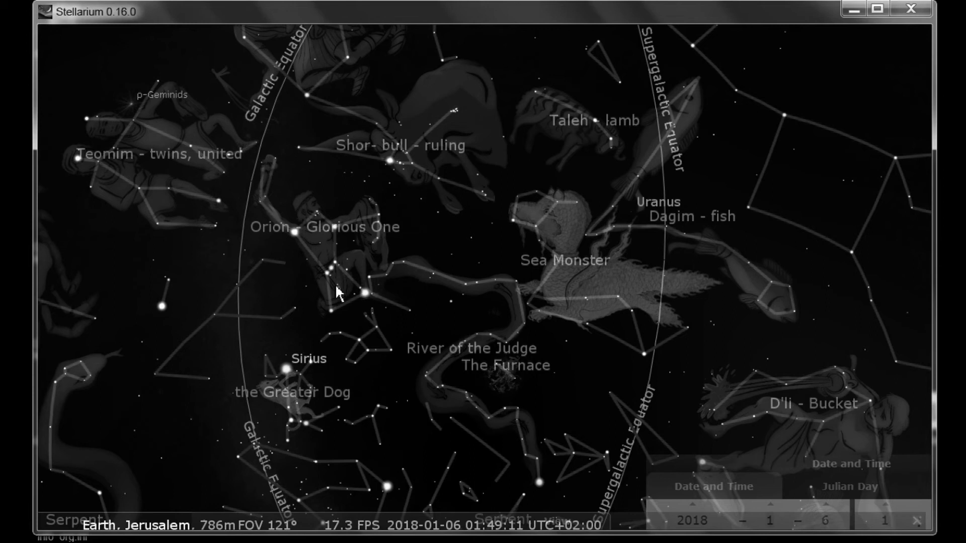
pyautogui.moveTo(371, 294)
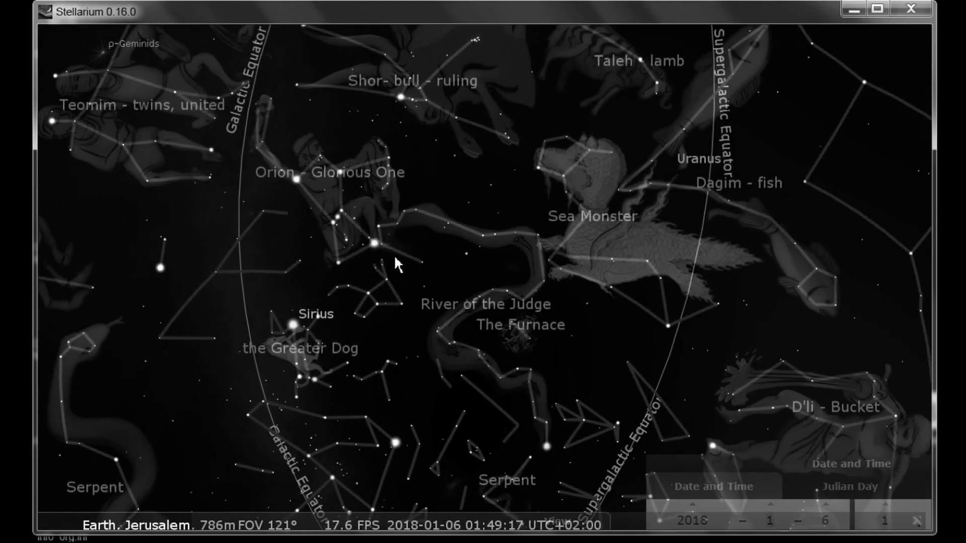
pyautogui.moveTo(520, 456)
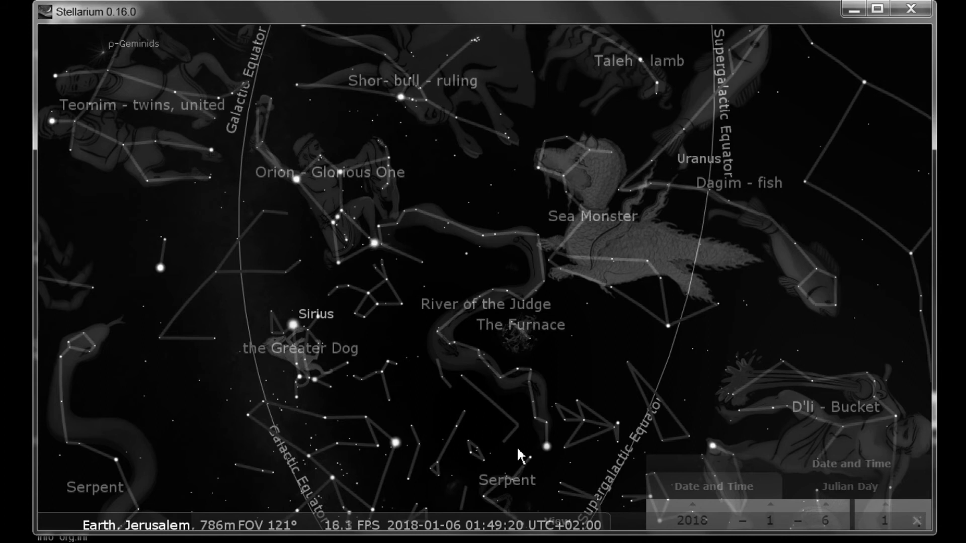
pyautogui.moveTo(524, 358)
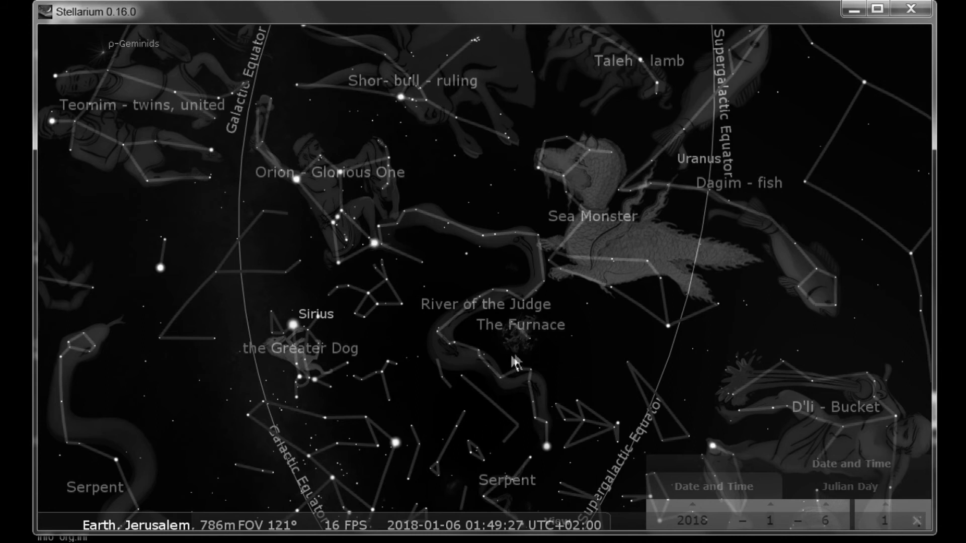
pyautogui.moveTo(515, 351)
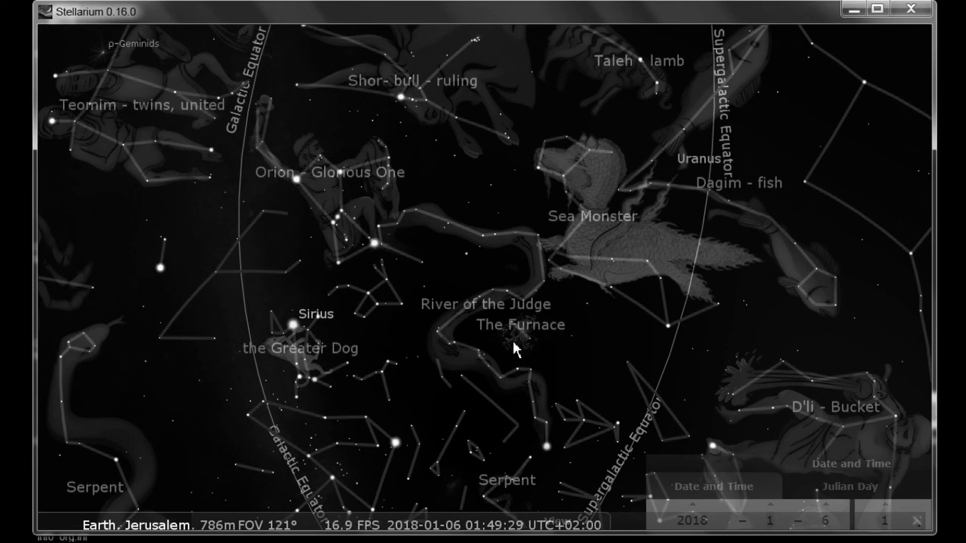
pyautogui.click(467, 258)
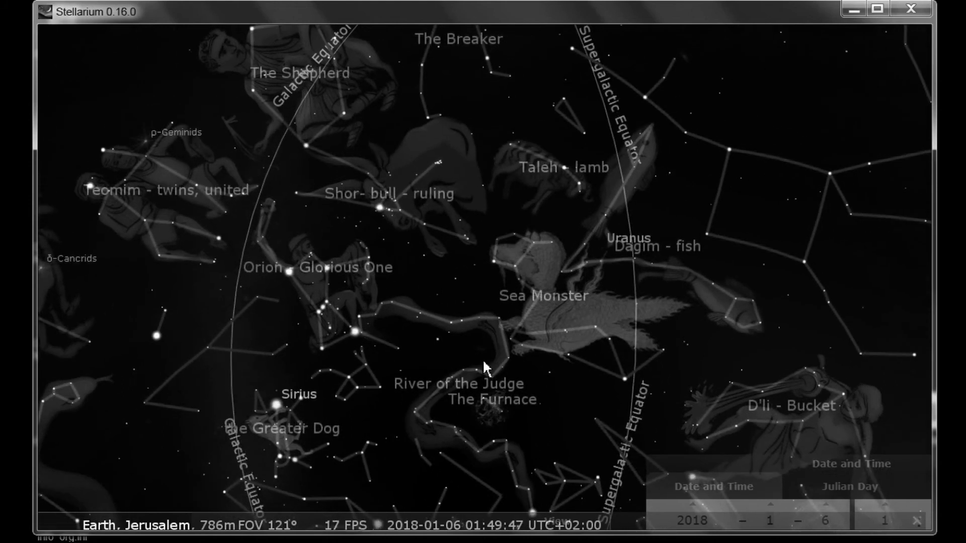
pyautogui.moveTo(555, 271)
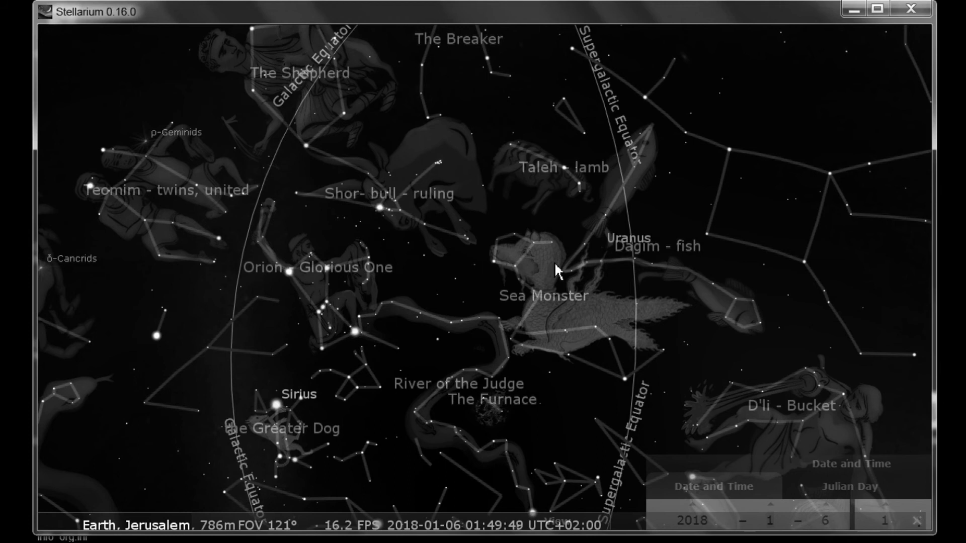
pyautogui.moveTo(318, 313)
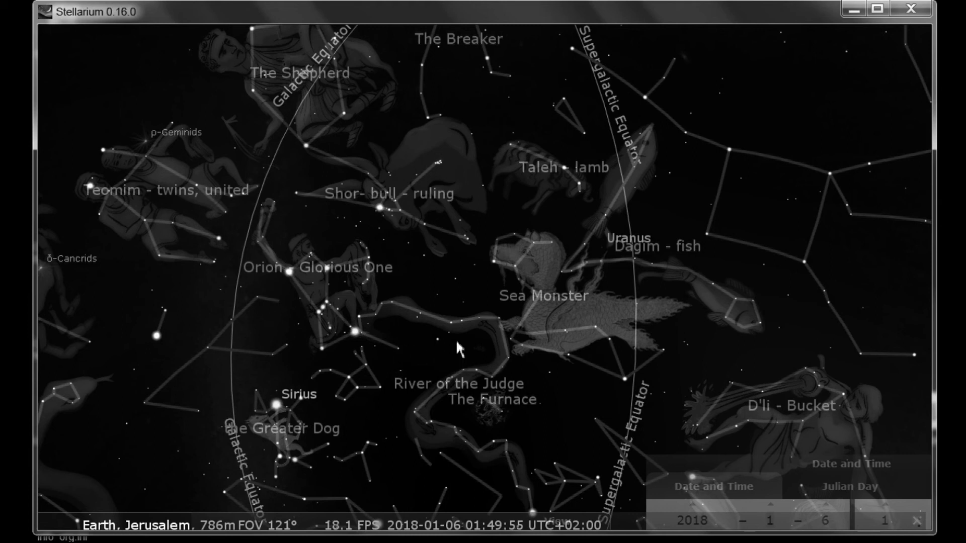
pyautogui.moveTo(560, 381)
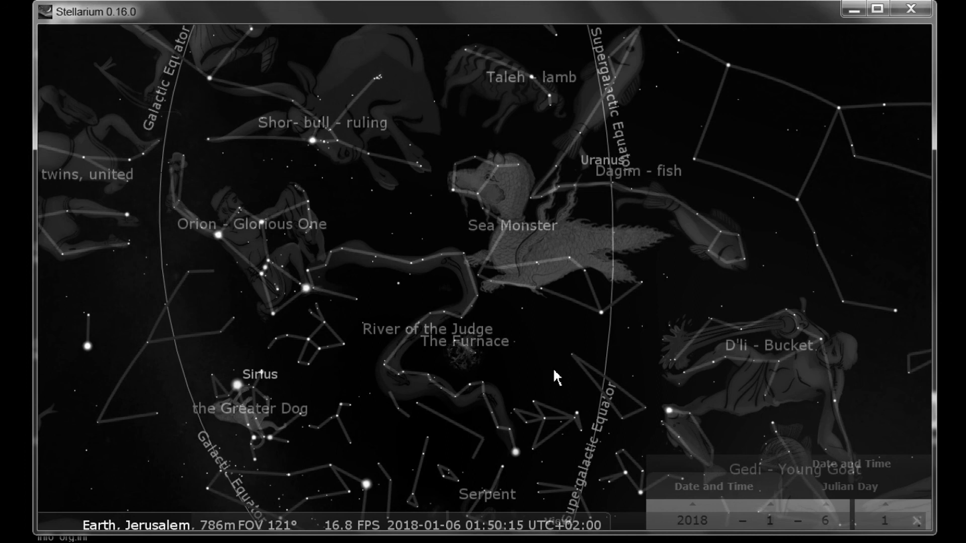
pyautogui.moveTo(549, 363)
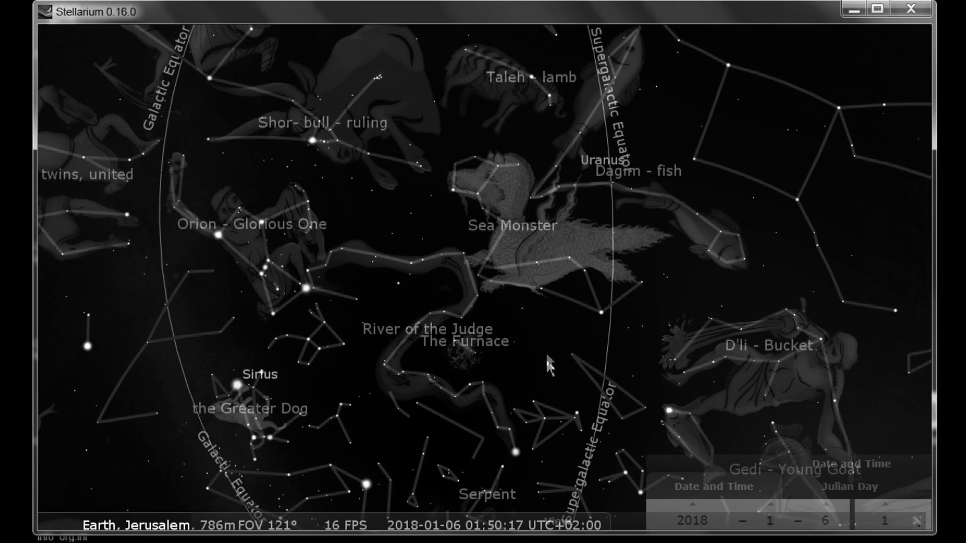
pyautogui.moveTo(506, 331)
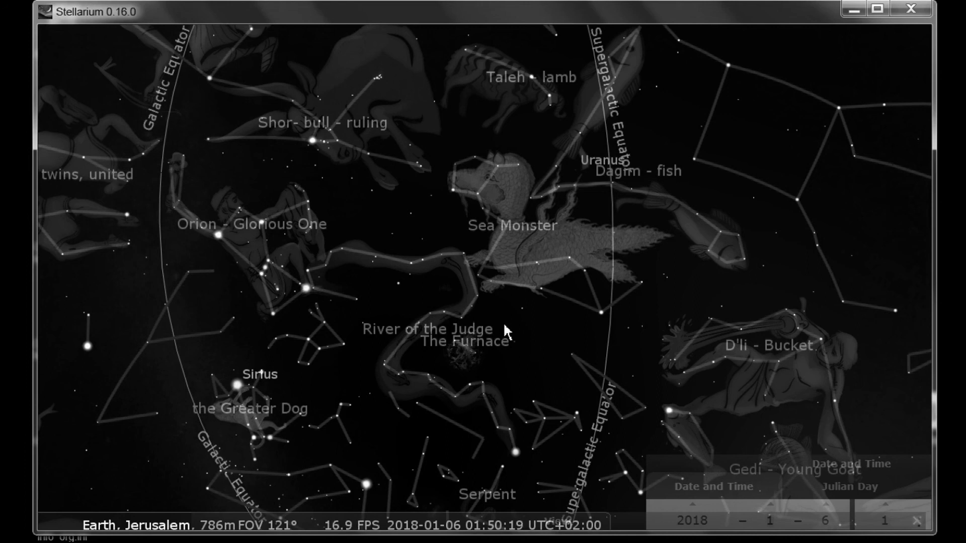